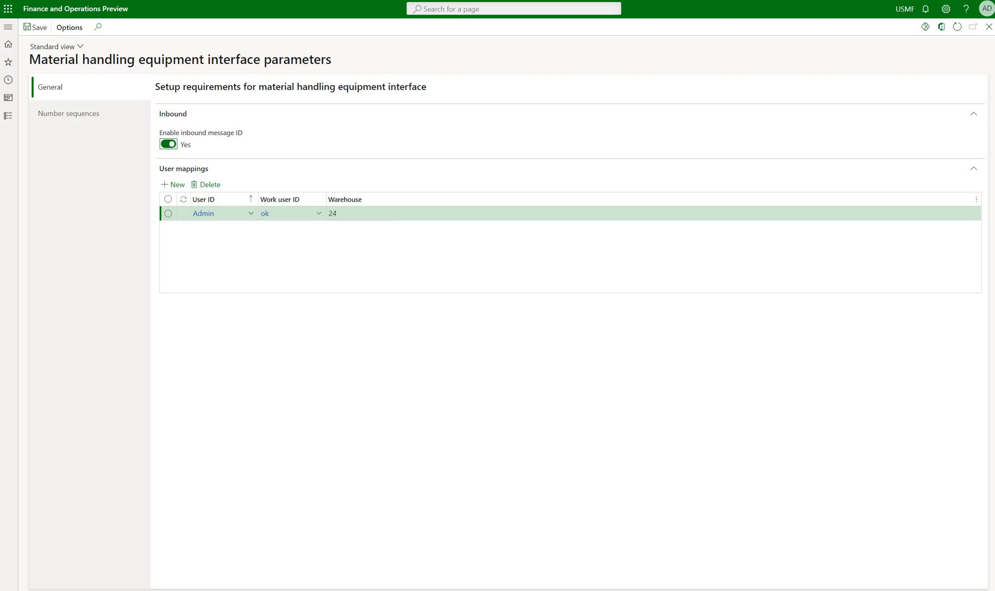
Set Enable inbound message ID to Yes on the Material handling equipment interface parameters
click(68, 113)
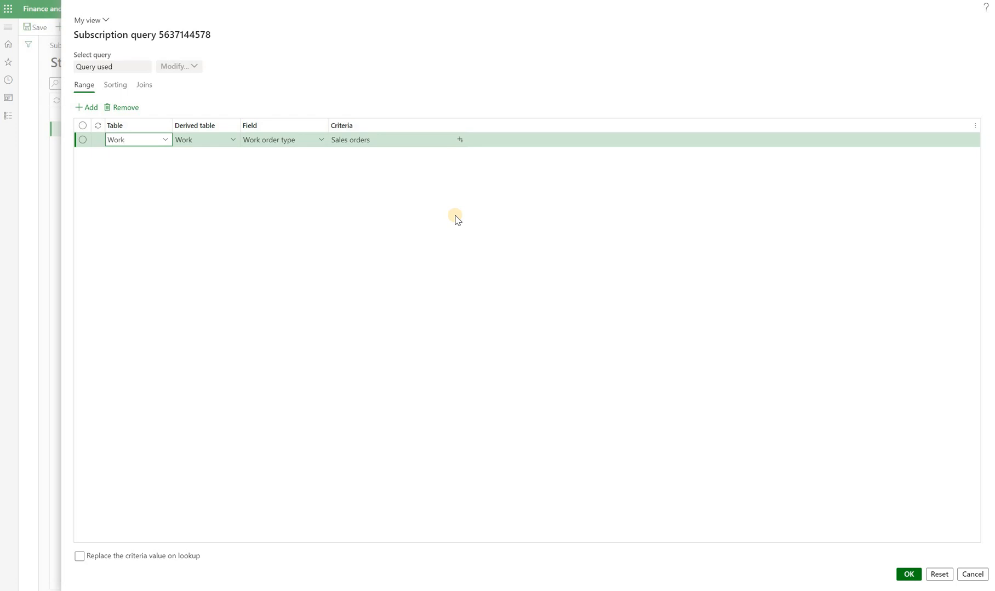
Confirm the query range limiting Work table's Work order type to Sales orders
click(907, 574)
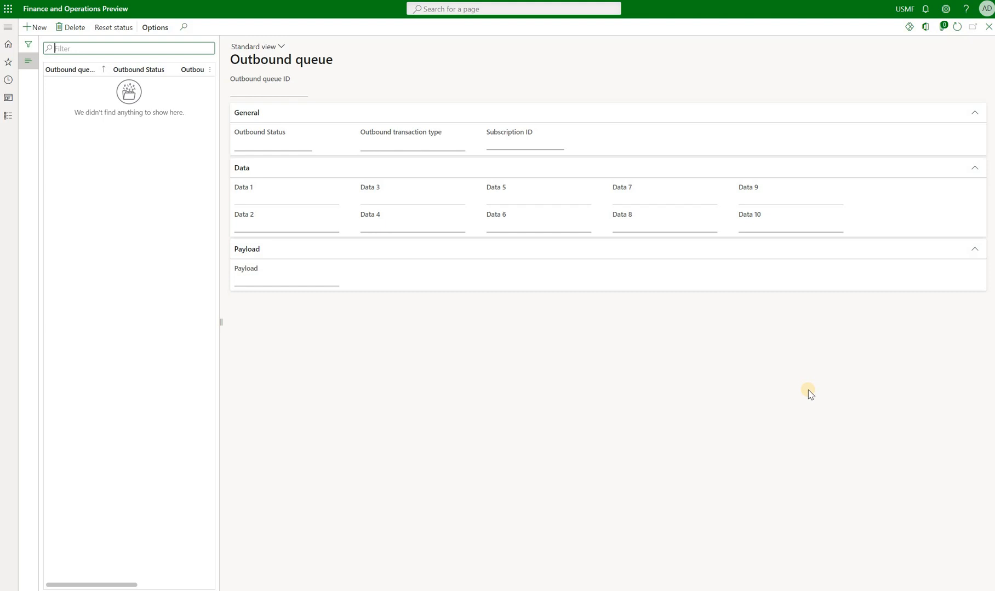
mouse_move(472, 156)
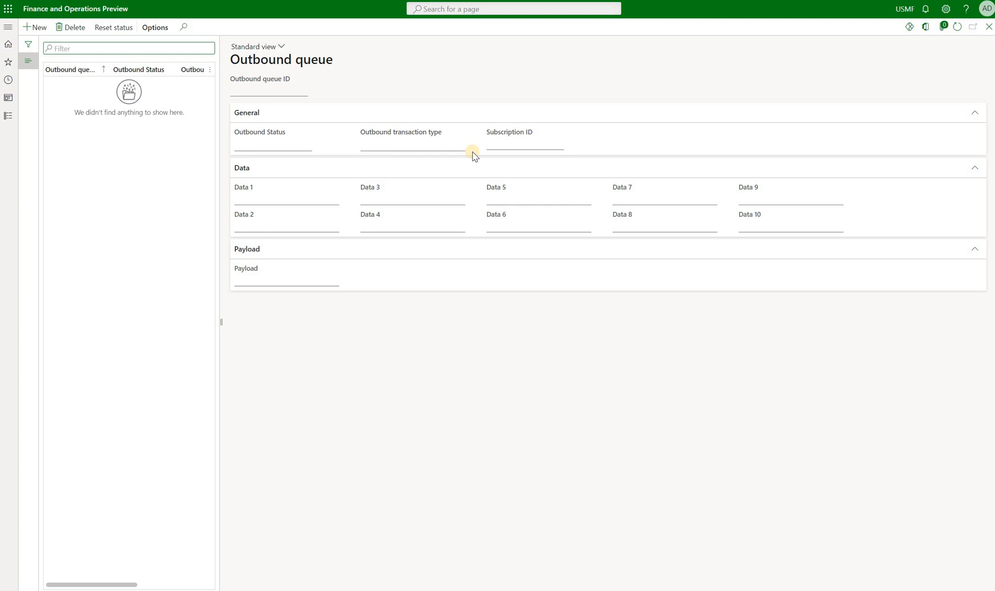